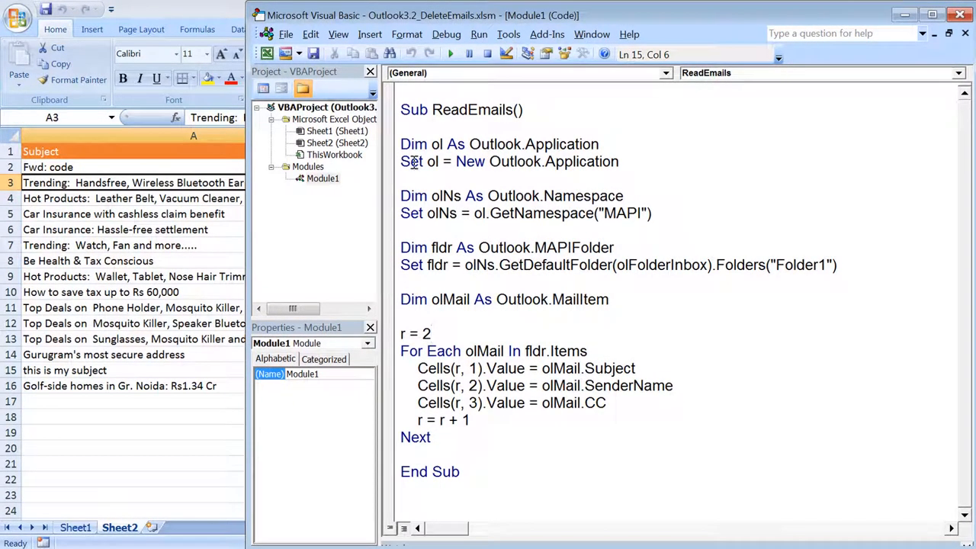
# - Drop .Folders("Folder1") from the Set fldr line and delete the cell-writing lines
pyautogui.moveTo(400, 145); pyautogui.dragTo(619, 162)
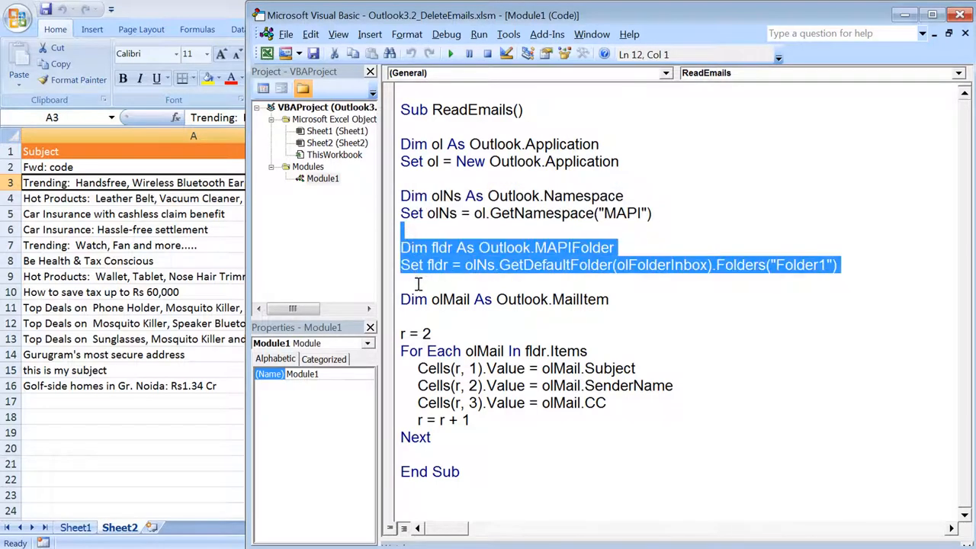
pyautogui.click(723, 265)
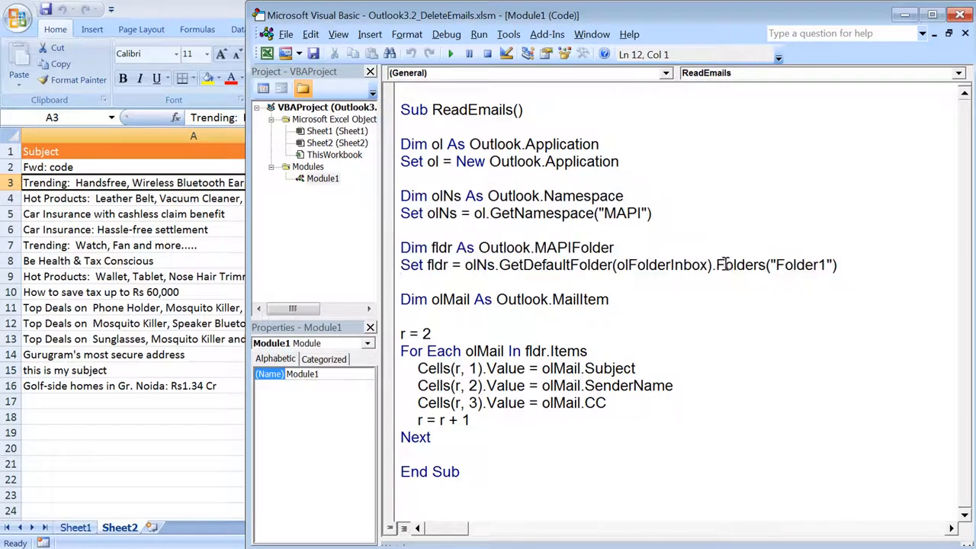
pyautogui.press('Delete')
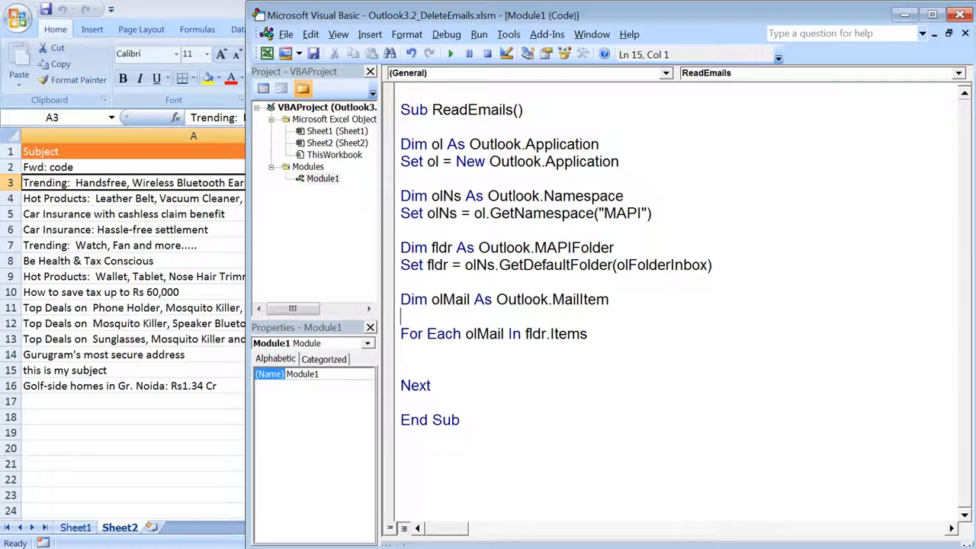
pyautogui.click(540, 374)
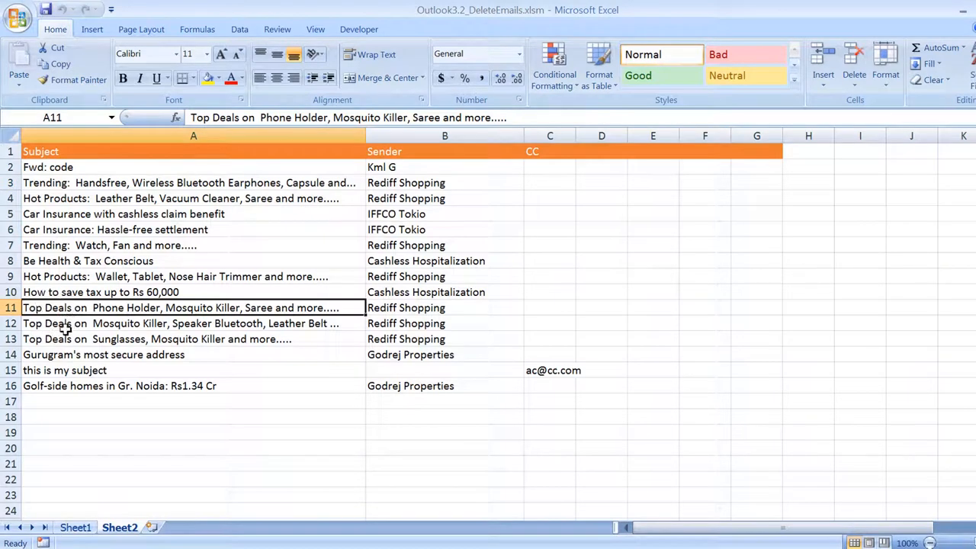
pyautogui.moveTo(61, 329)
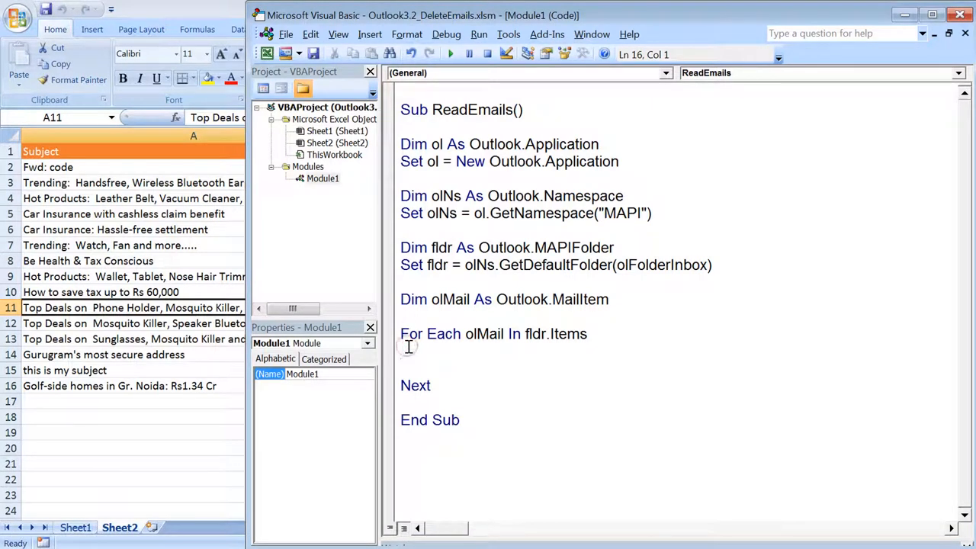
# - Add If Left(olMail.Subject, 3) = "Top" Then olMail.Delete inside the loop
pyautogui.write('If ol')
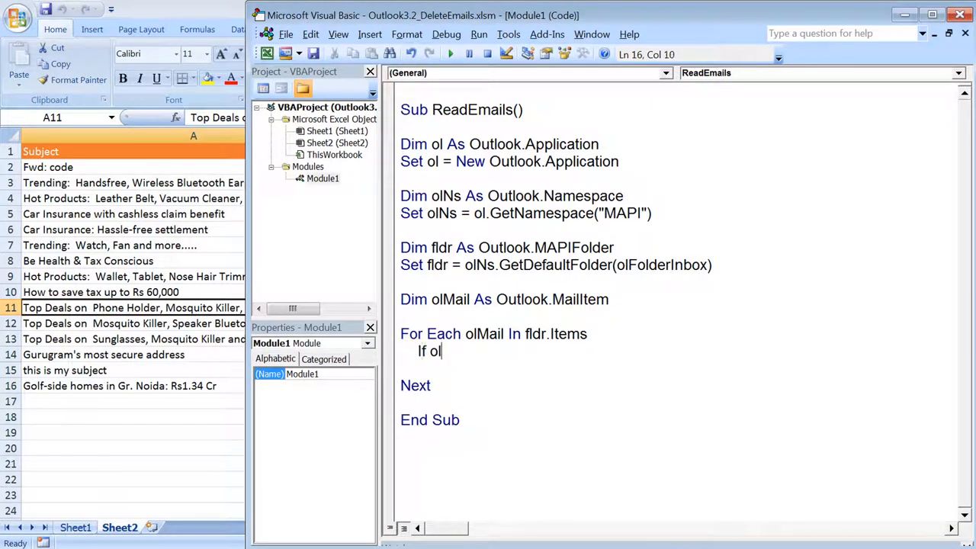
pyautogui.write('Mail.subject')
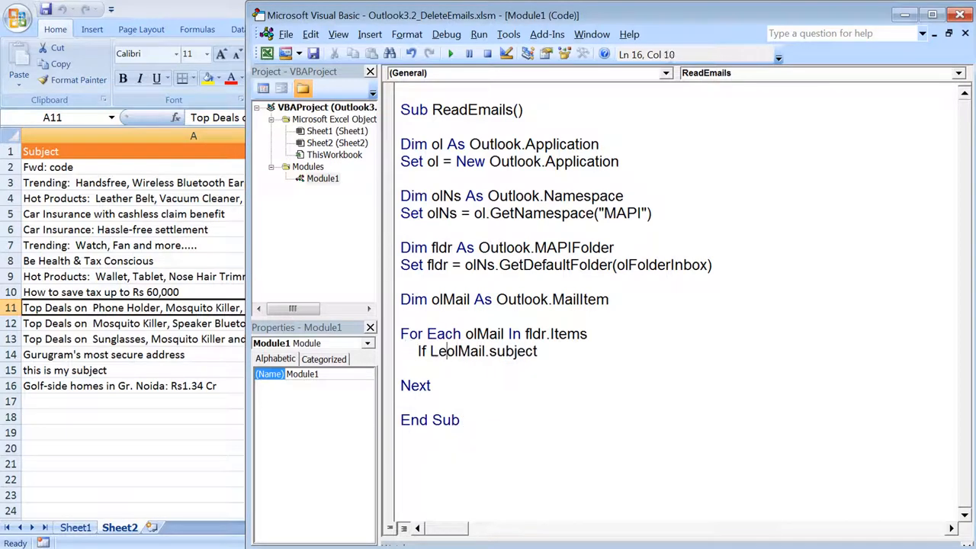
pyautogui.write('Left(olMail.subject,3)="')
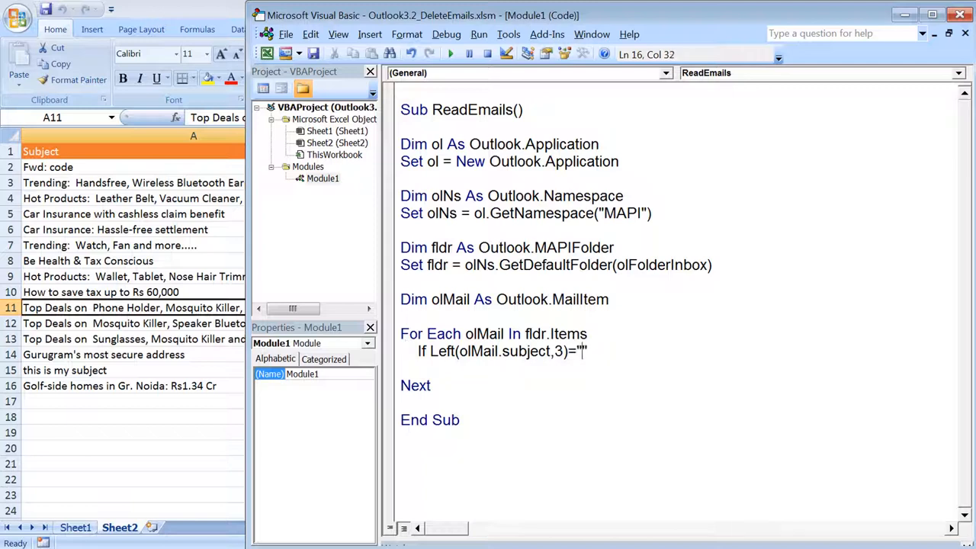
pyautogui.write('Top')
pyautogui.write('E')
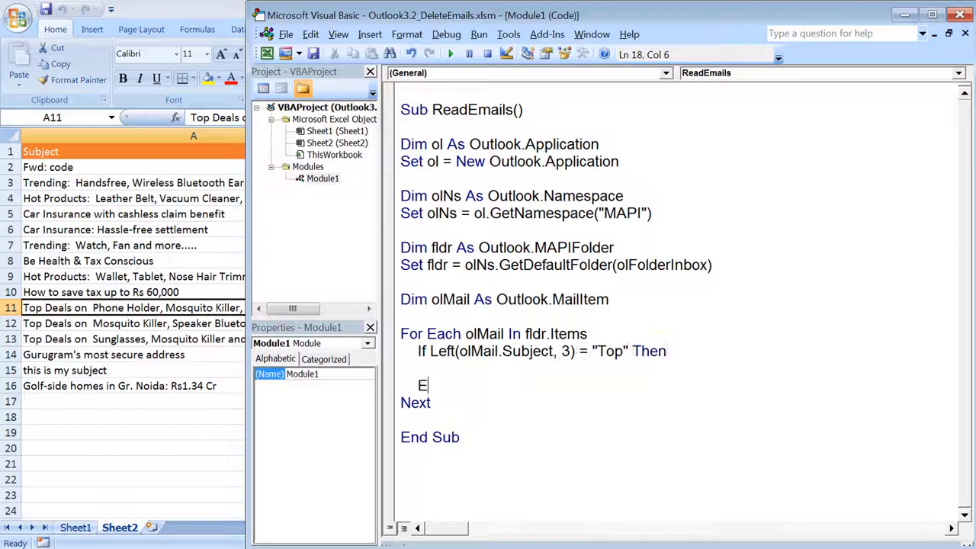
pyautogui.write('olMail.delete')
pyautogui.write('nd If')
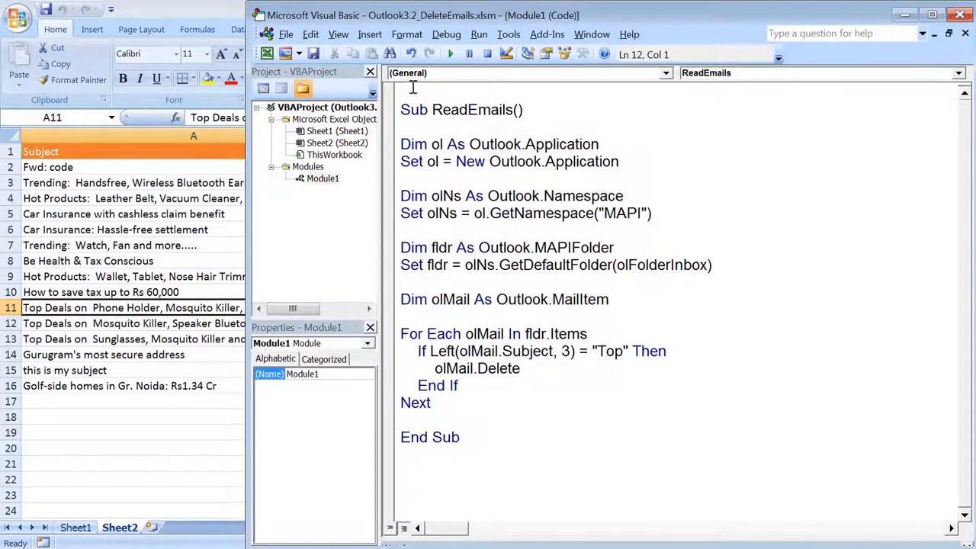
pyautogui.moveTo(450, 53)
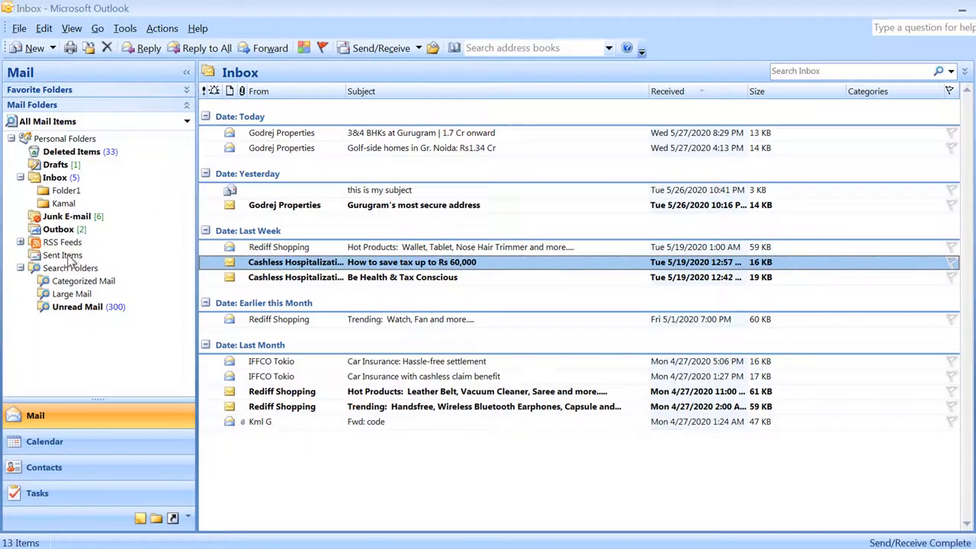
# - Show Outlook's Deleted Items folder holding the three Top Deals emails
pyautogui.click(72, 151)
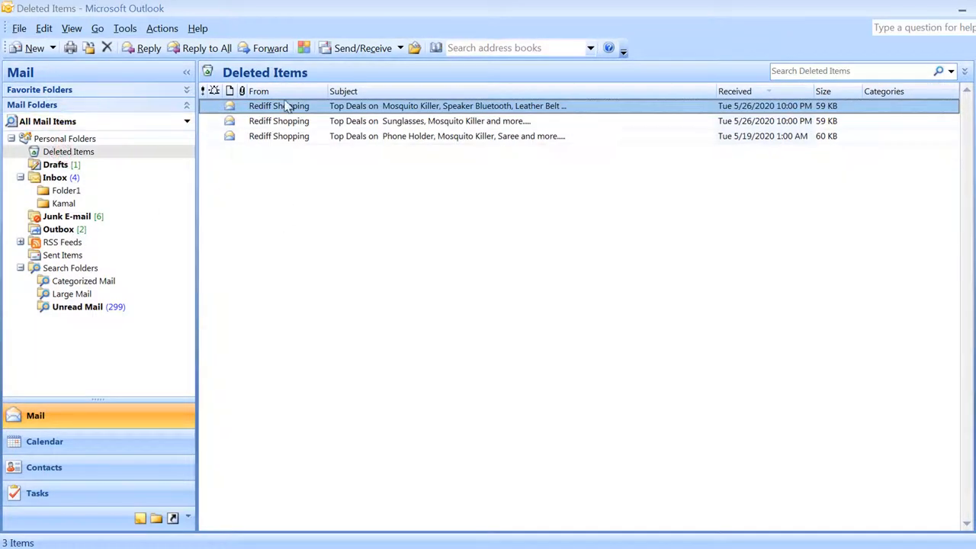